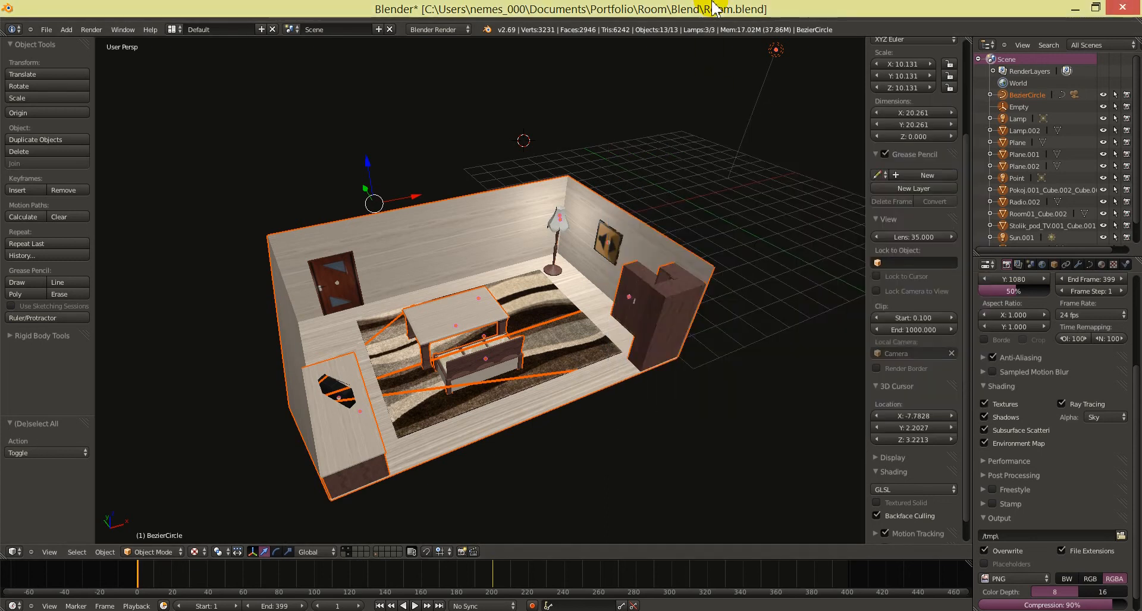
{"action": "mouse_move", "coordinate": [695, 160]}
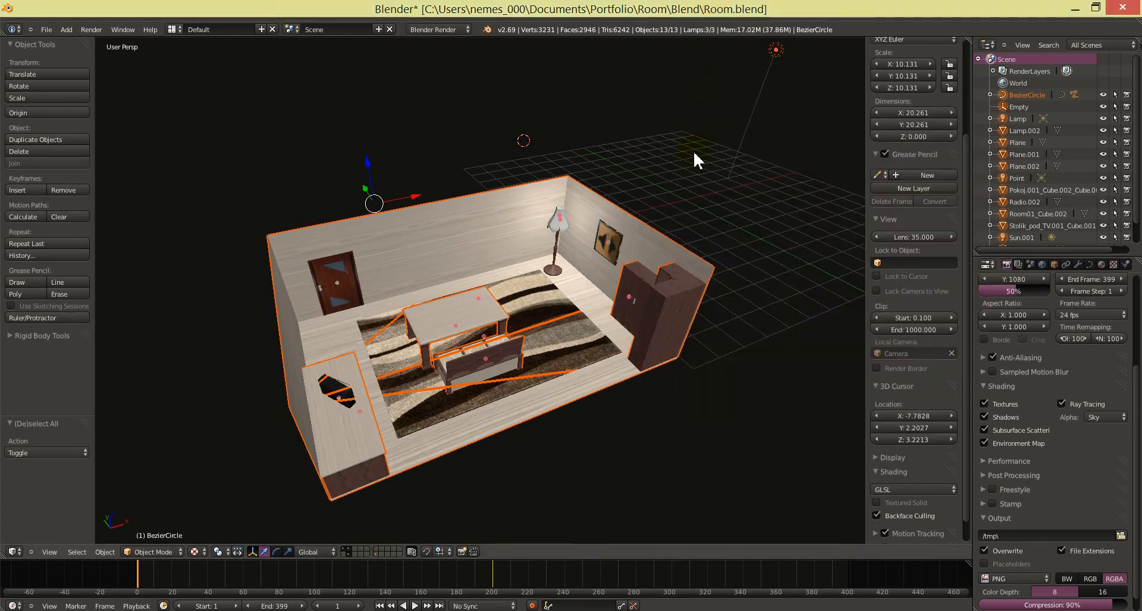
{"action": "mouse_move", "coordinate": [688, 268]}
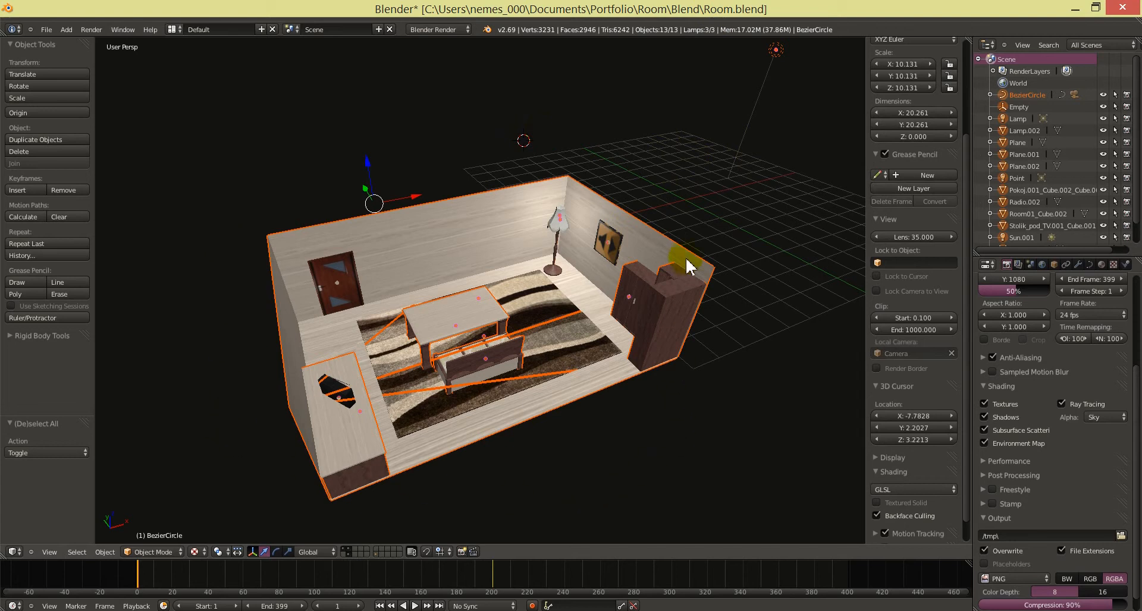
{"action": "mouse_move", "coordinate": [685, 243]}
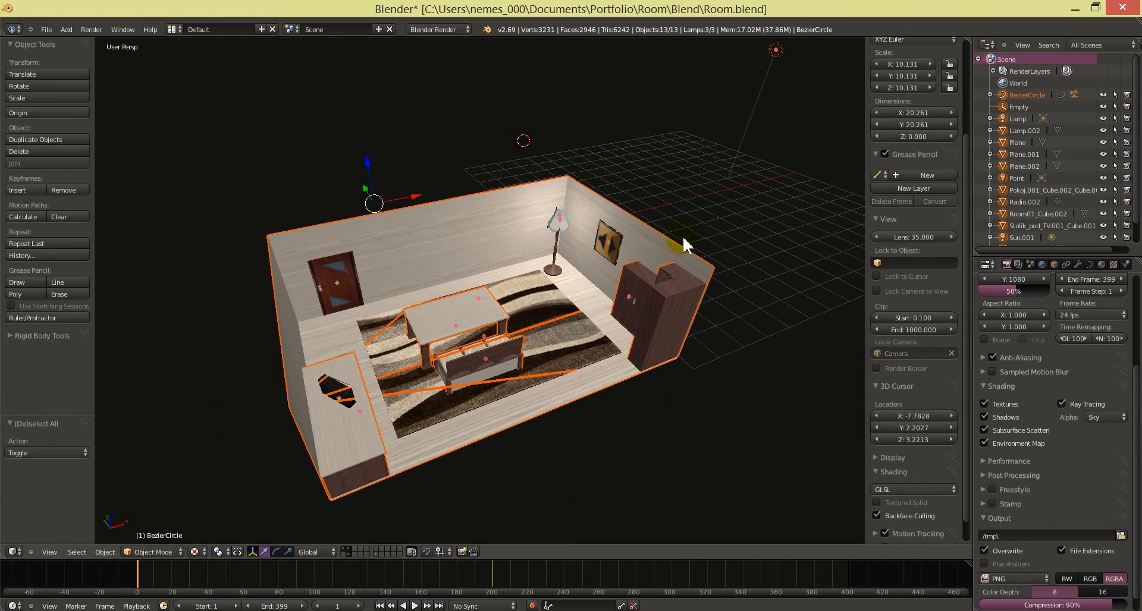
{"action": "mouse_move", "coordinate": [568, 531]}
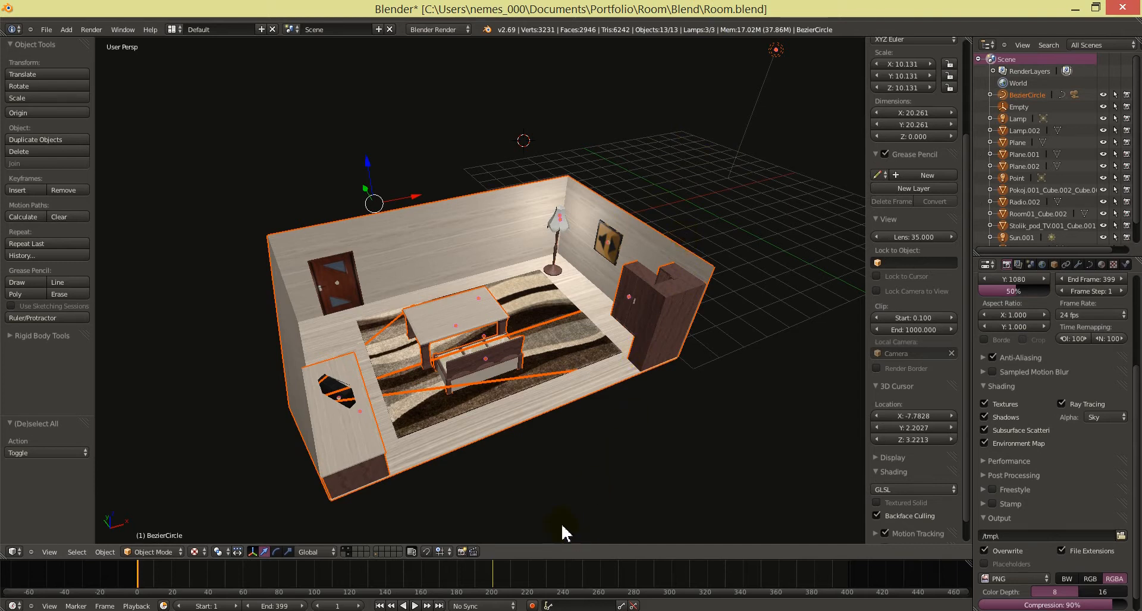
{"action": "mouse_move", "coordinate": [36, 48]}
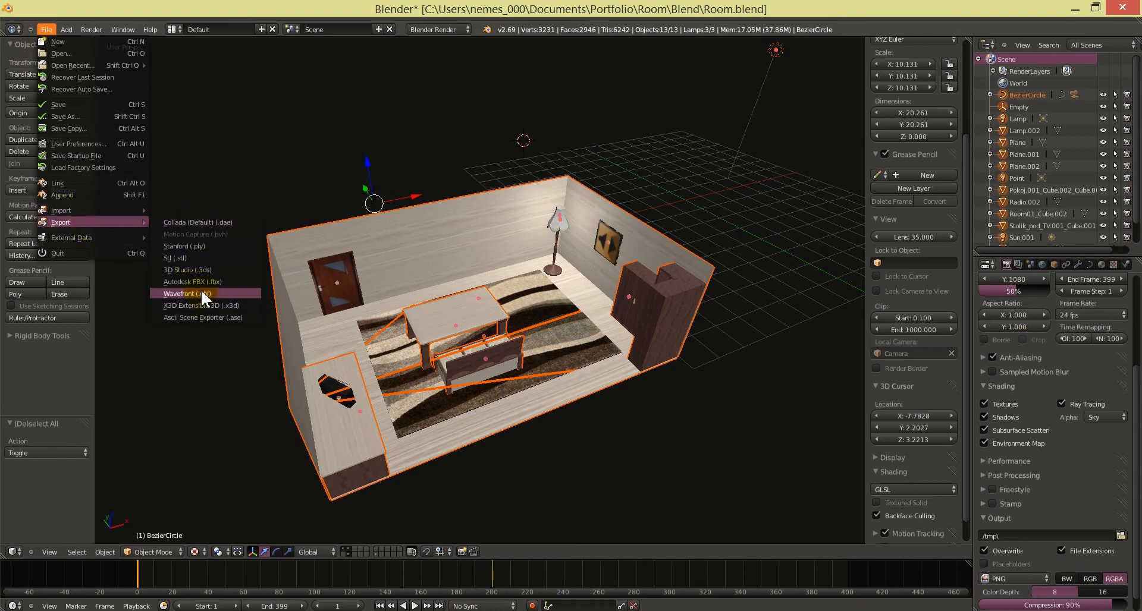
Choose Wavefront (.obj) as the export format for the room scene.
{"action": "left_click", "coordinate": [182, 293]}
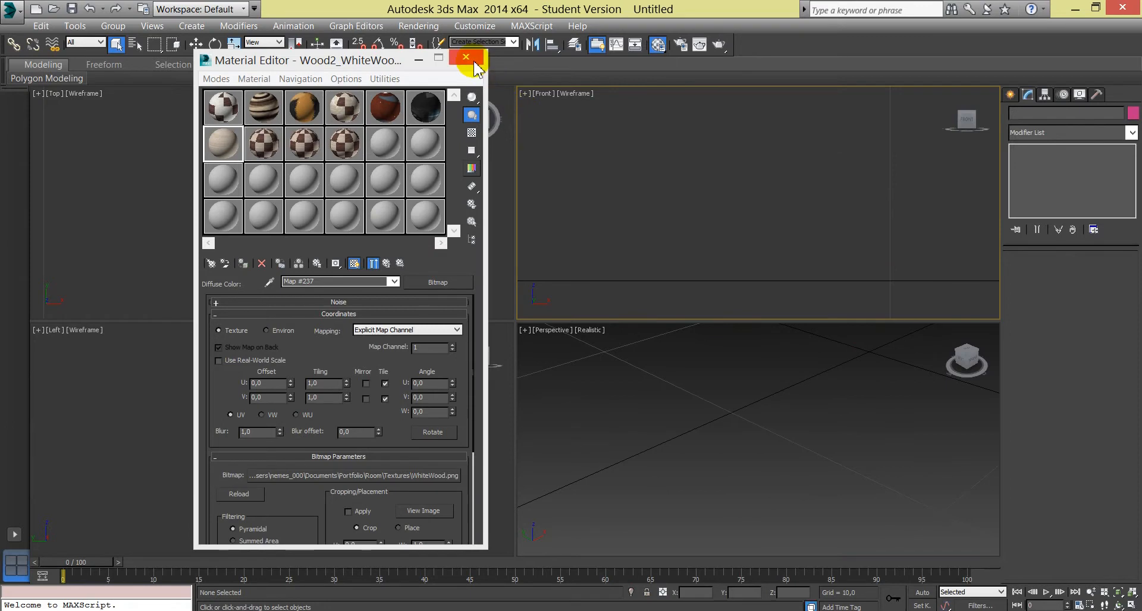
Import the room OBJ into 3ds Max as a single default object of 6,242 faces.
{"action": "left_click", "coordinate": [10, 8]}
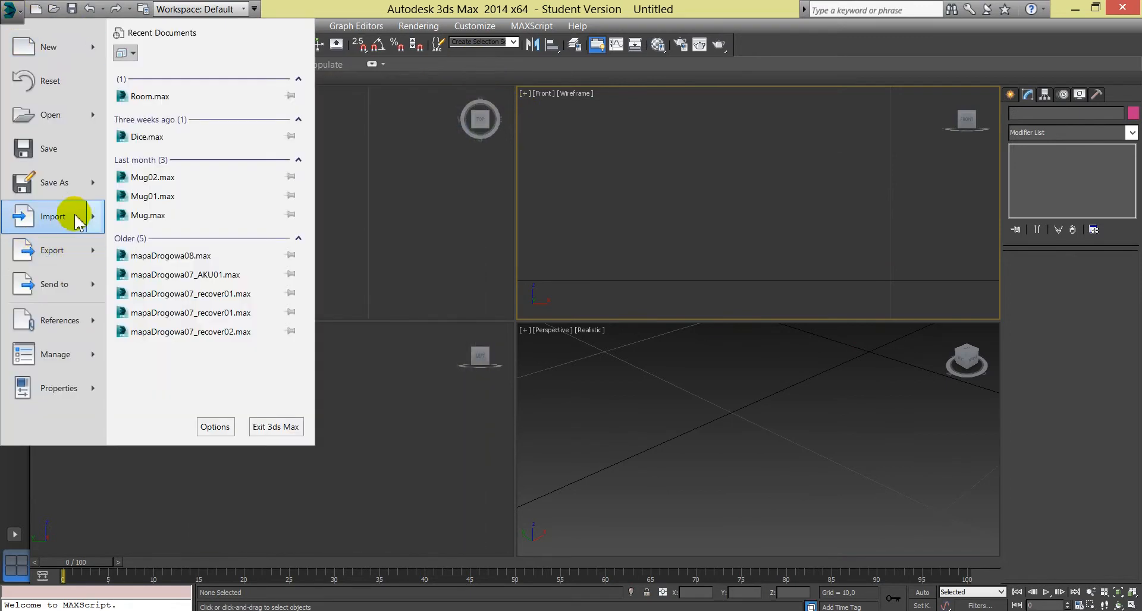
{"action": "left_click", "coordinate": [52, 215]}
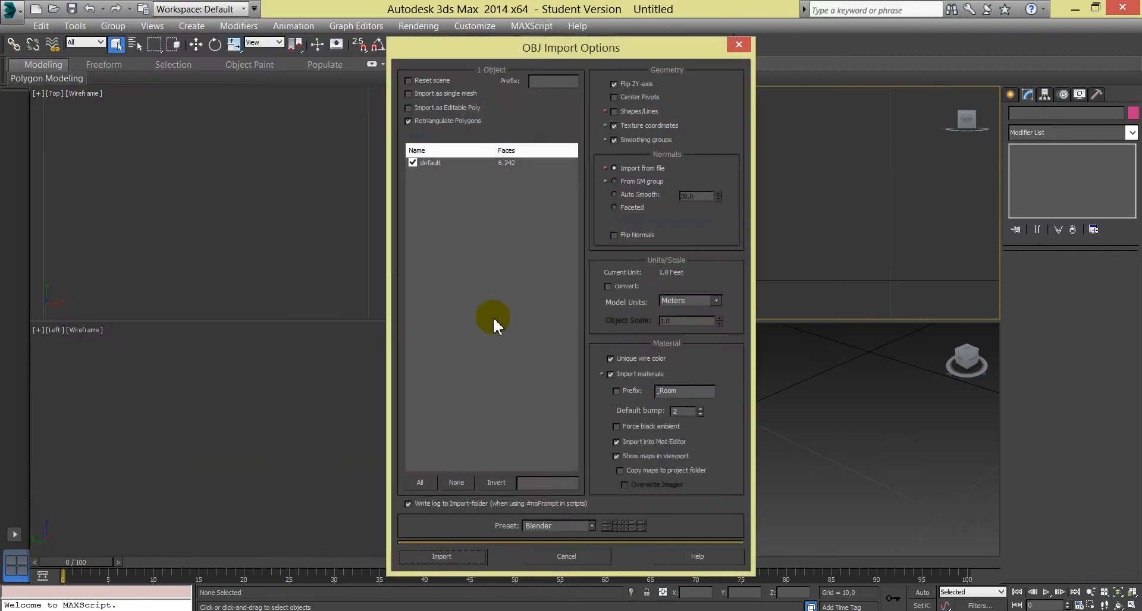
{"action": "mouse_move", "coordinate": [393, 168]}
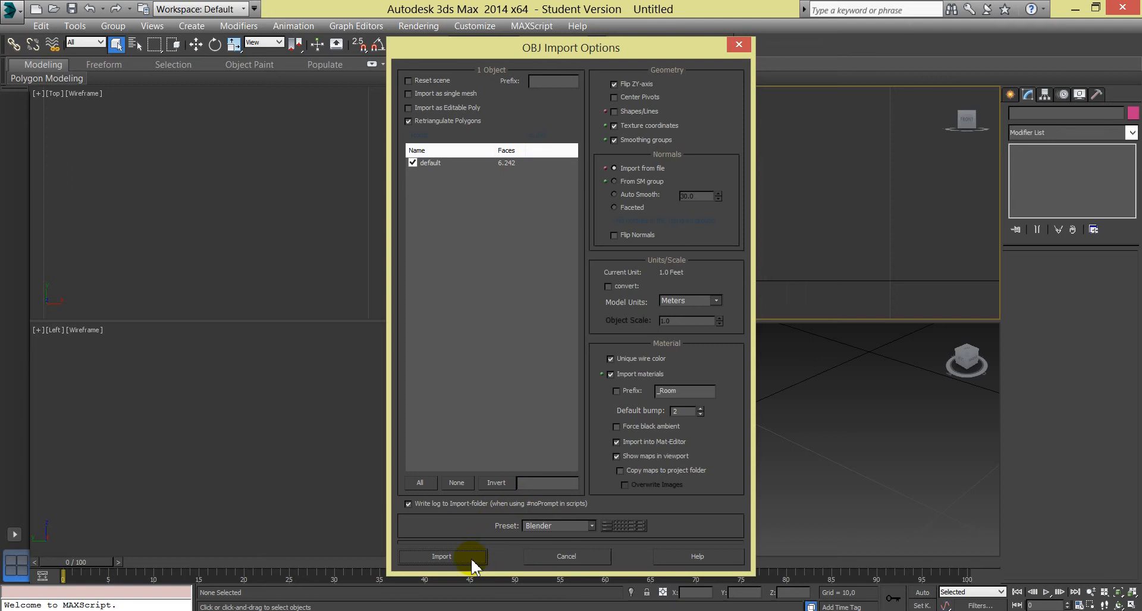
{"action": "left_click", "coordinate": [441, 555]}
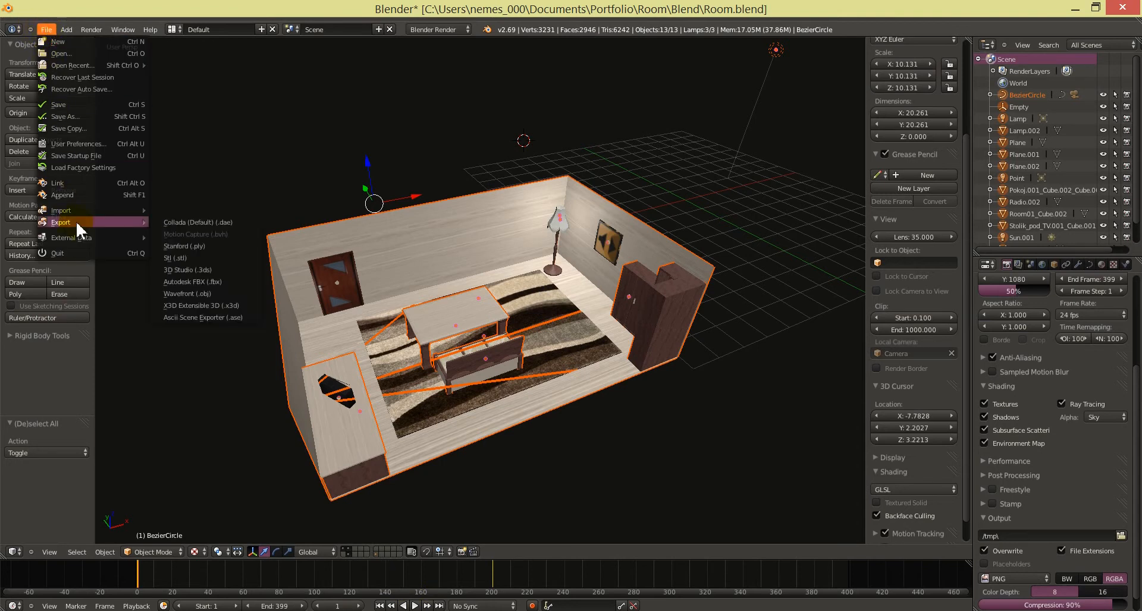
{"action": "mouse_move", "coordinate": [186, 293]}
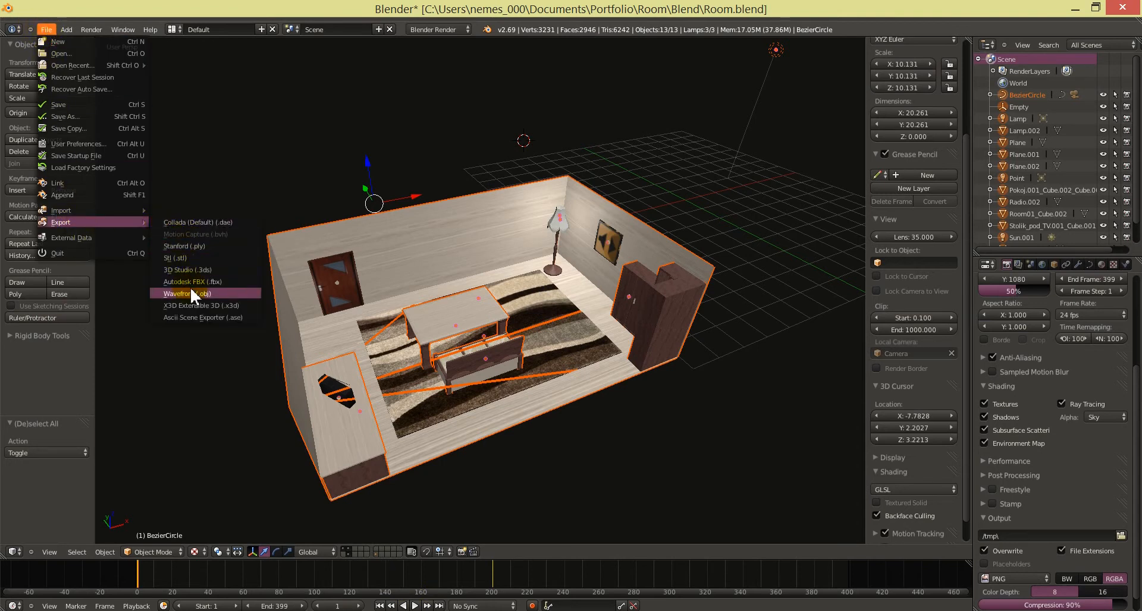
Export Room.obj to the Desktop with Objects as OBJ Groups enabled.
{"action": "left_click", "coordinate": [186, 293]}
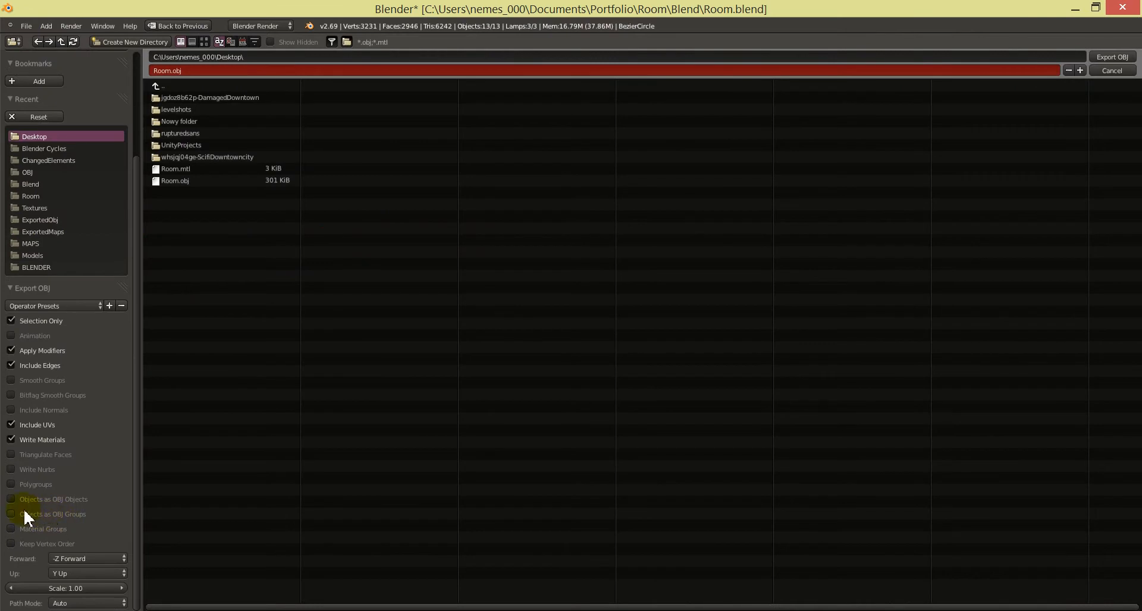
{"action": "mouse_move", "coordinate": [19, 522]}
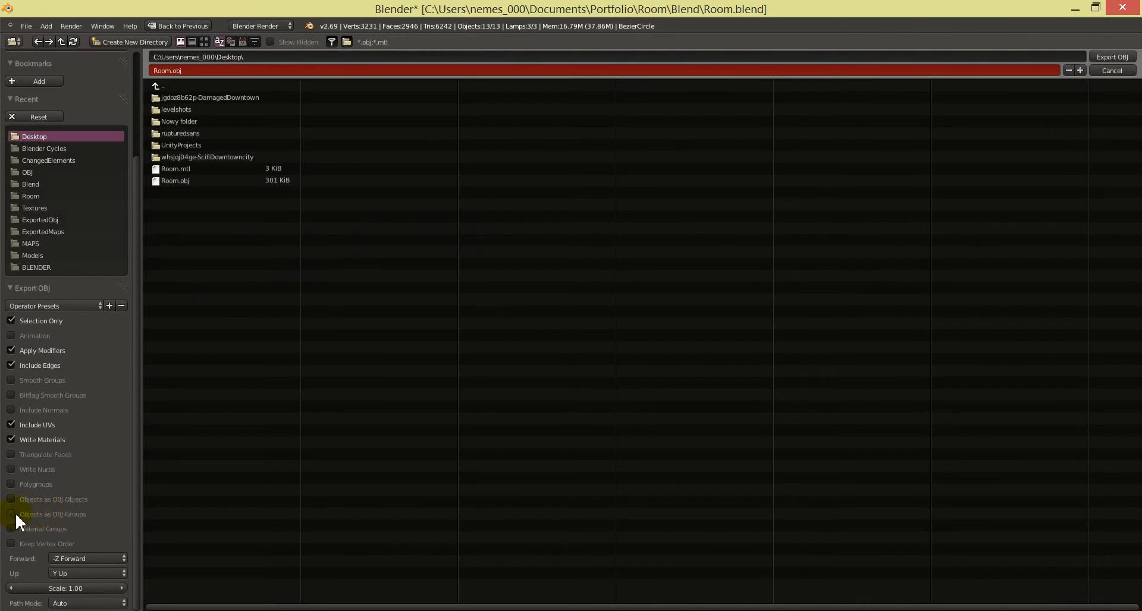
{"action": "left_click", "coordinate": [10, 515]}
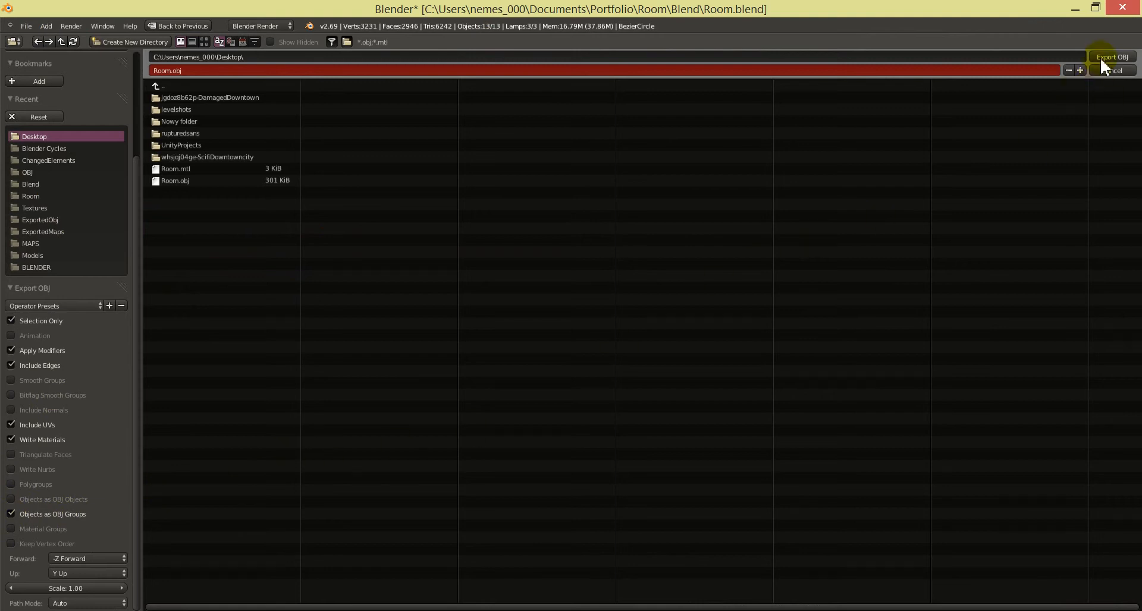
{"action": "left_click", "coordinate": [1110, 57]}
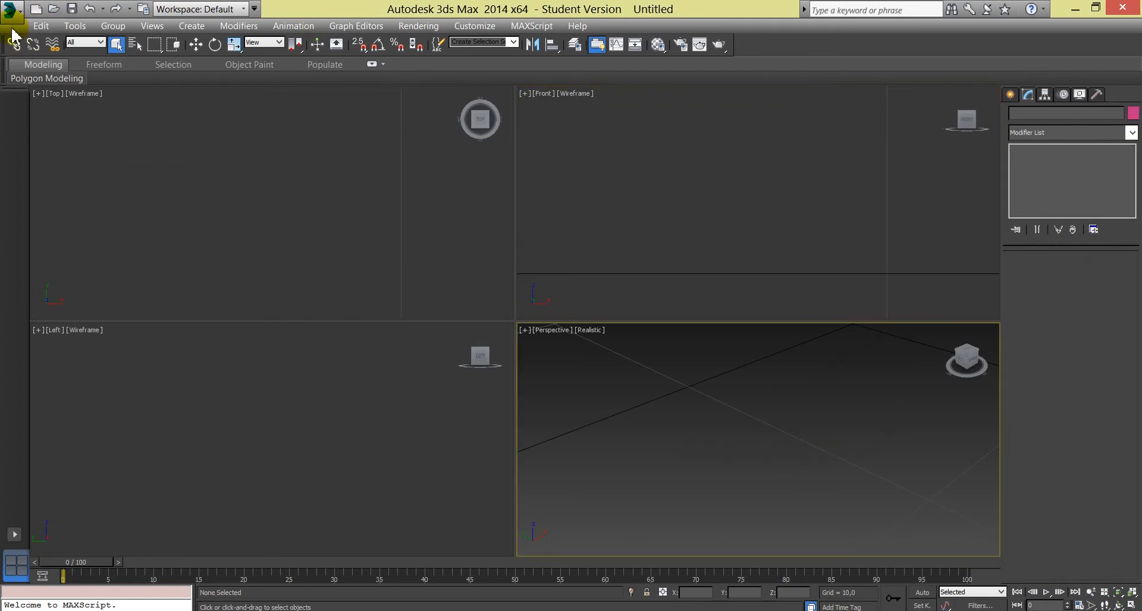
Import Room.obj as ten separate textured meshes and review their materials in the Material Editor.
{"action": "left_click", "coordinate": [13, 9]}
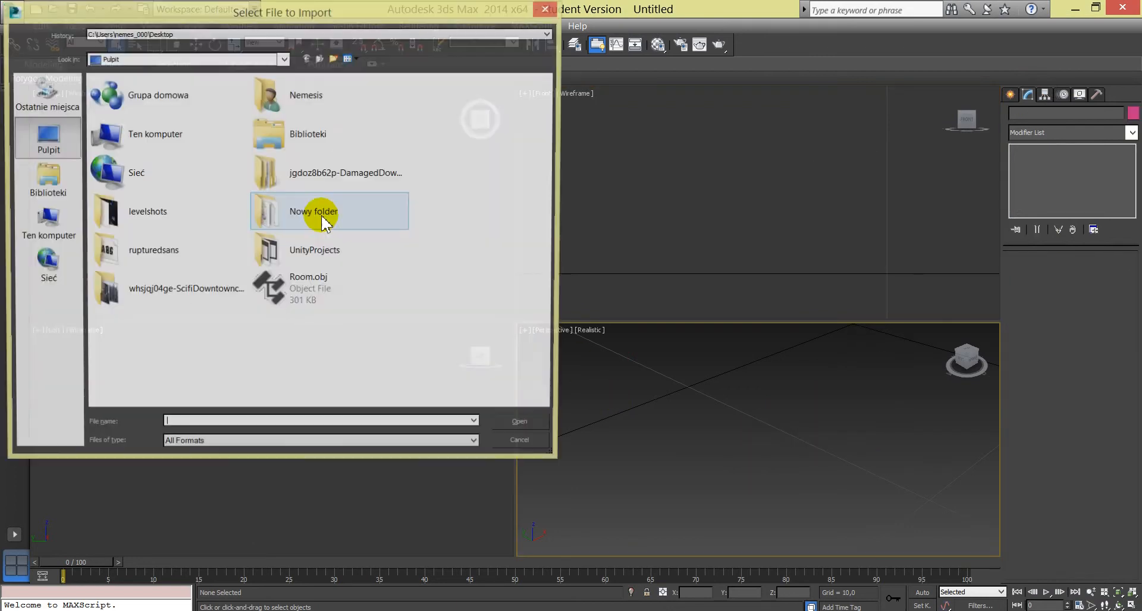
{"action": "double_click", "coordinate": [308, 282]}
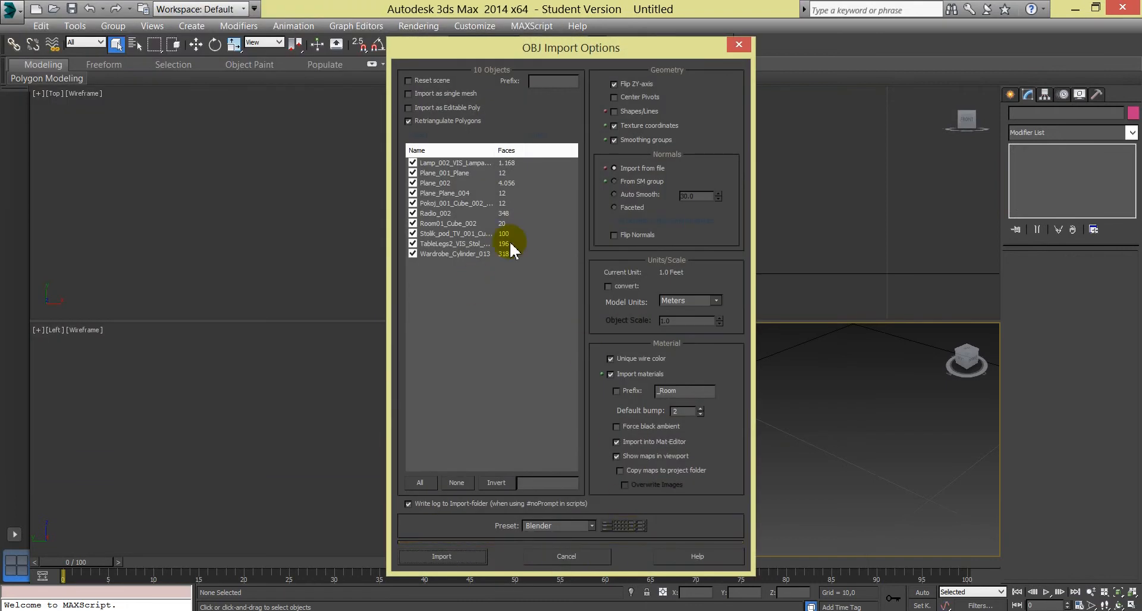
{"action": "mouse_move", "coordinate": [451, 601]}
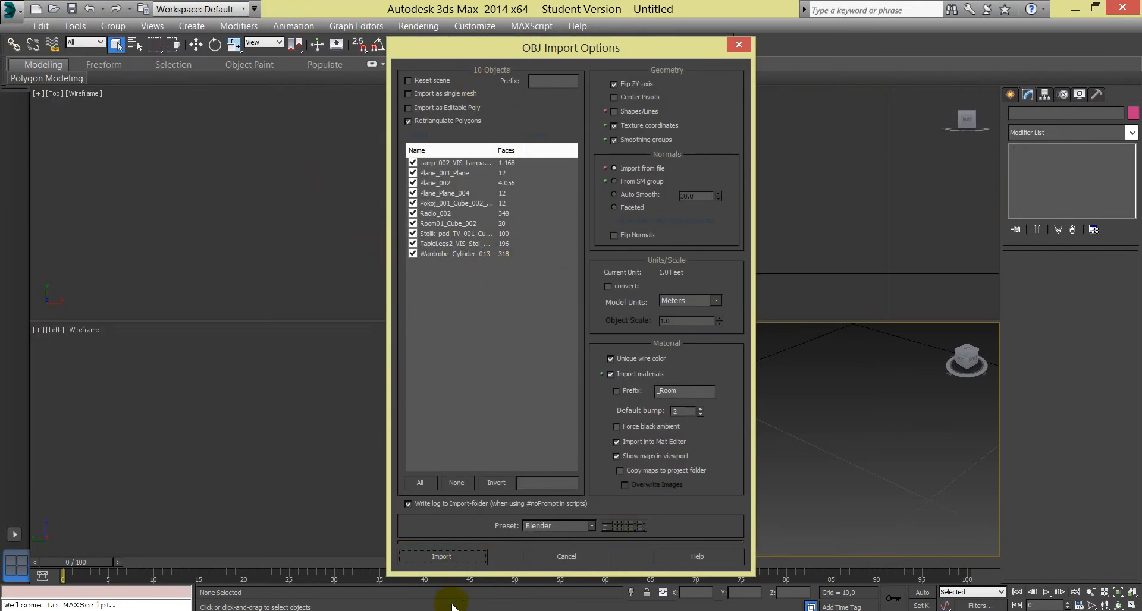
{"action": "left_click", "coordinate": [441, 556]}
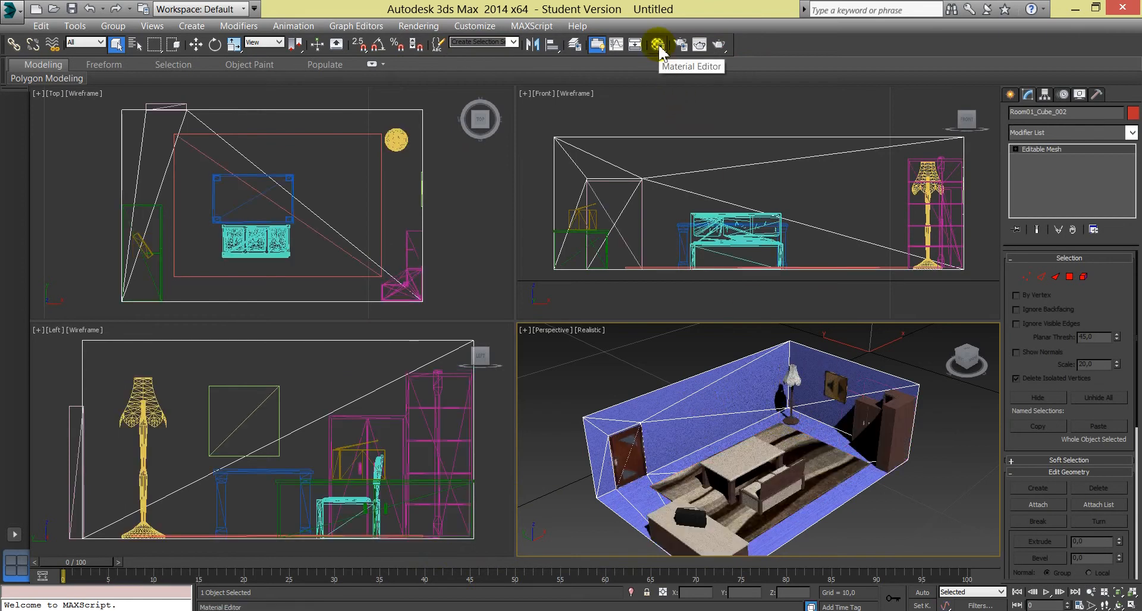
{"action": "left_click", "coordinate": [655, 45]}
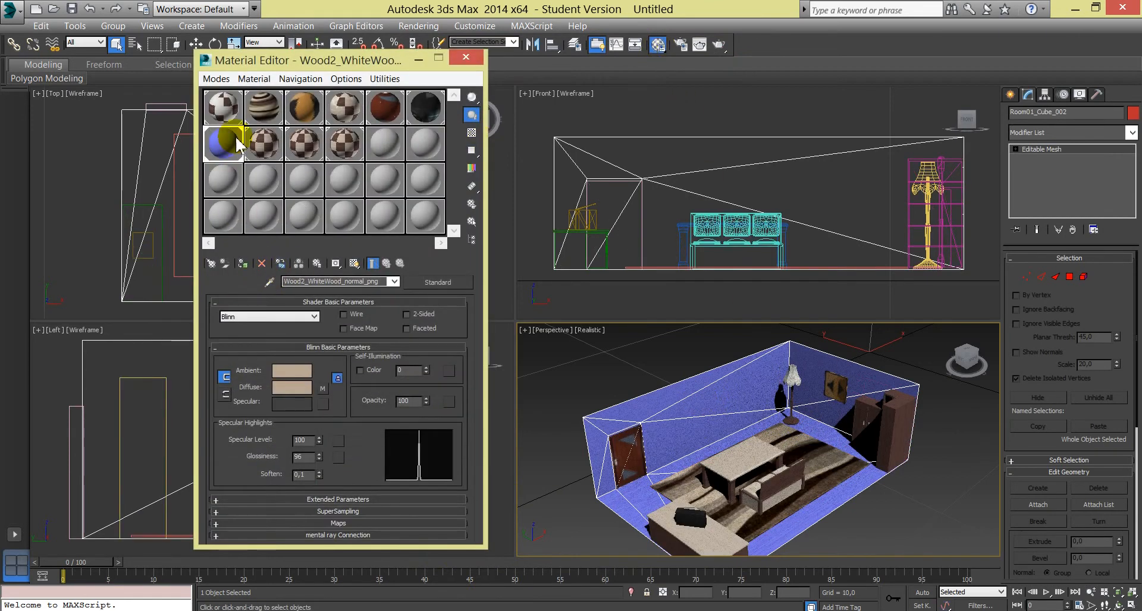